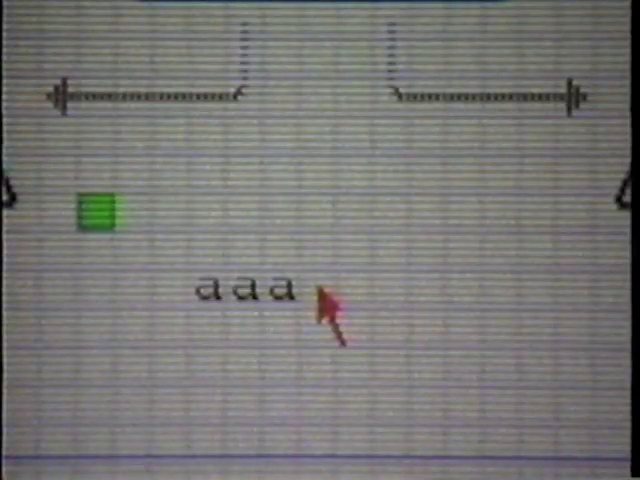
type("at")
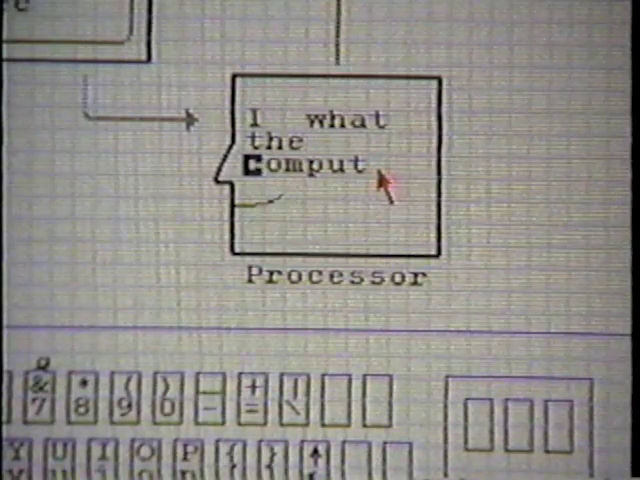
mouse_move(305, 305)
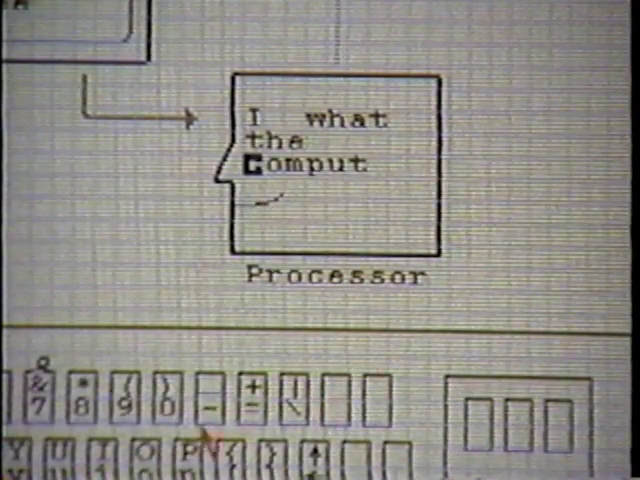
mouse_move(392, 407)
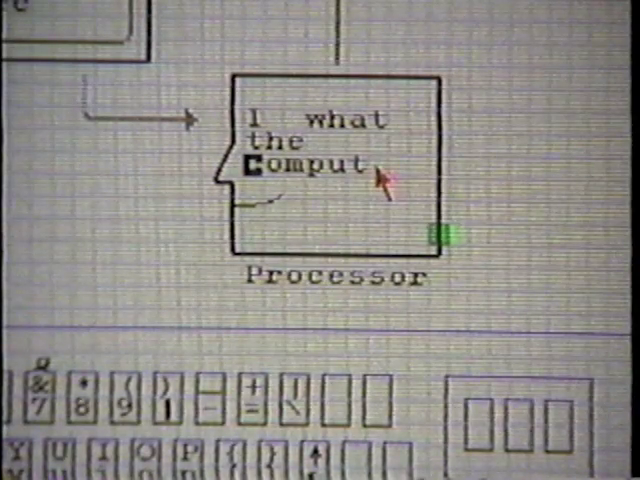
type("er")
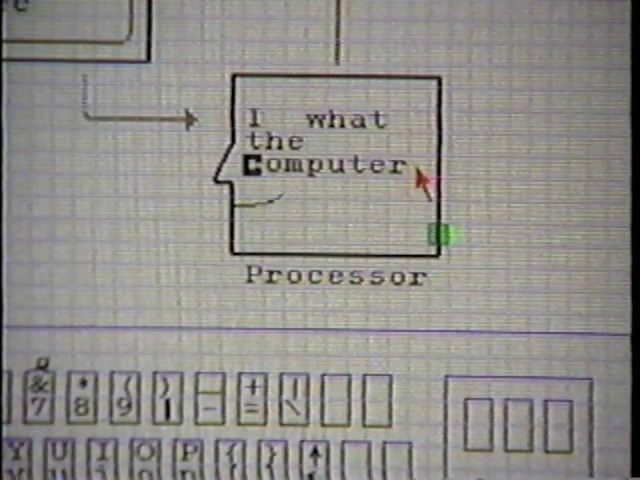
type("get")
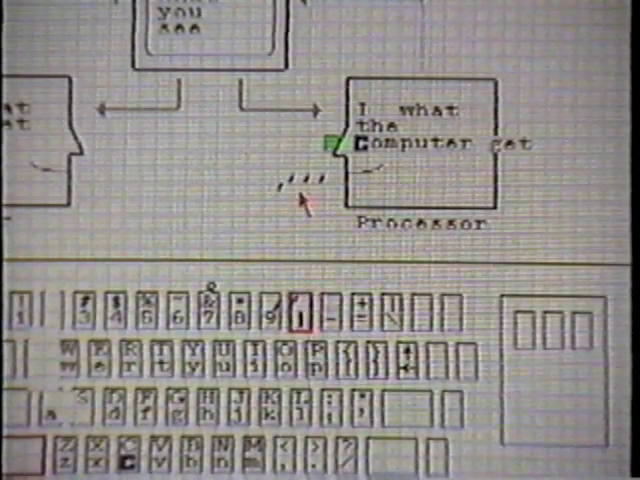
mouse_move(380, 170)
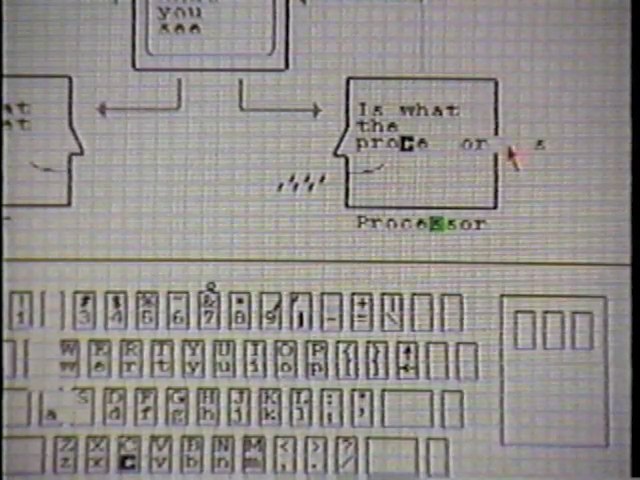
type("ge")
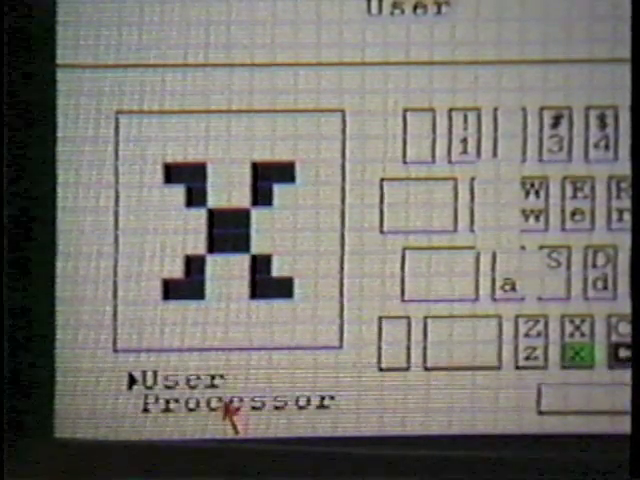
mouse_move(308, 155)
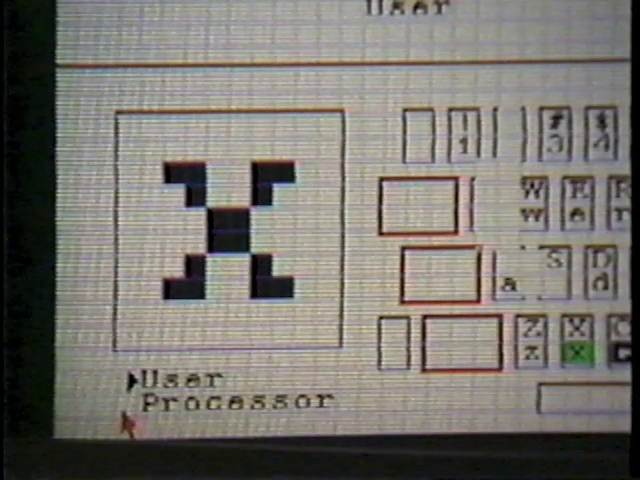
mouse_move(270, 195)
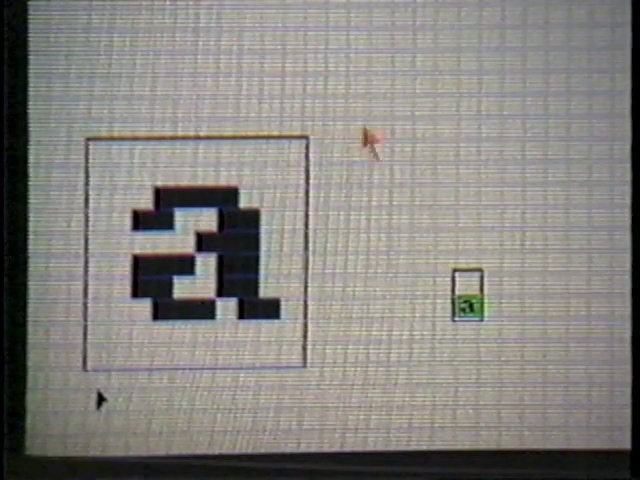
mouse_move(385, 128)
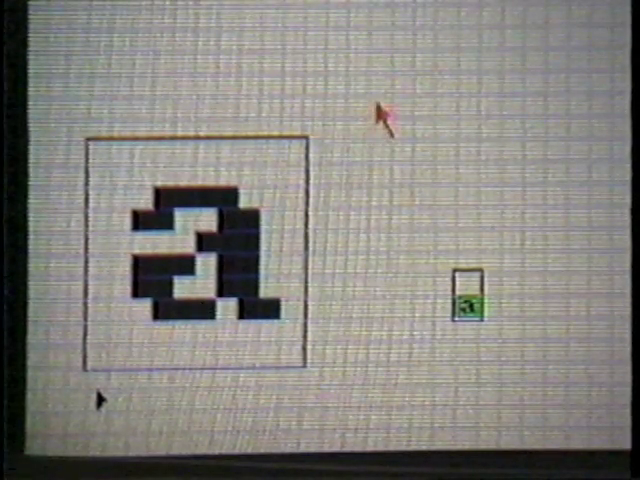